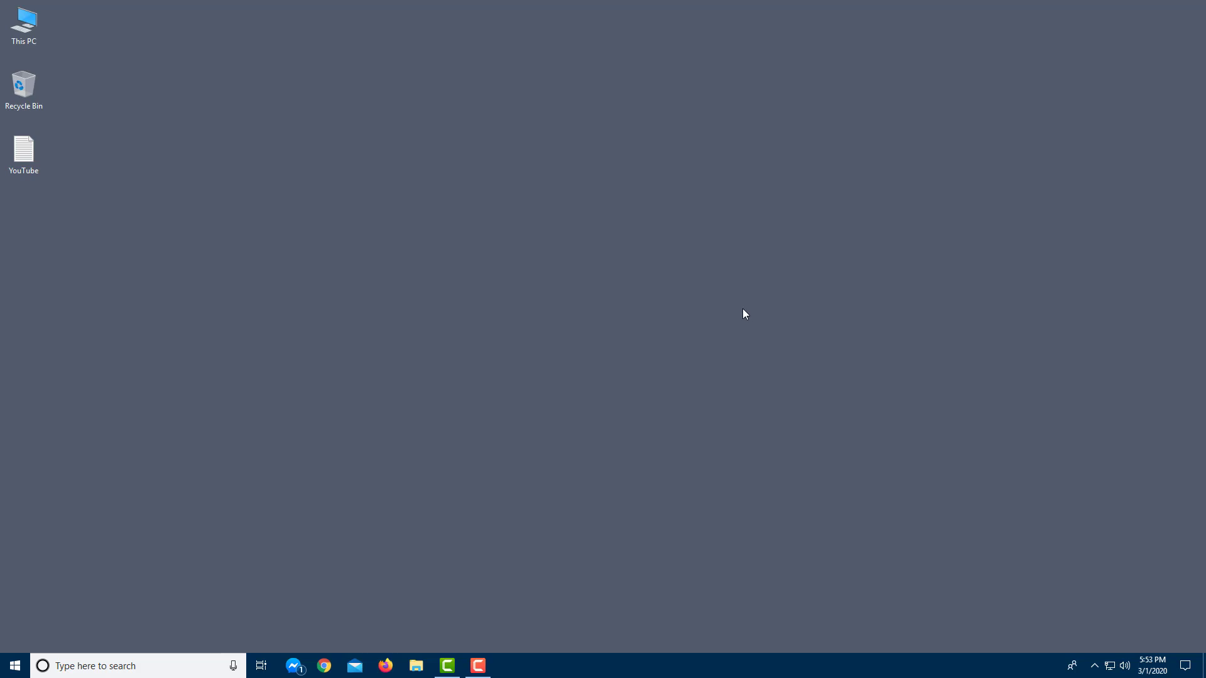
mouse_move(431, 337)
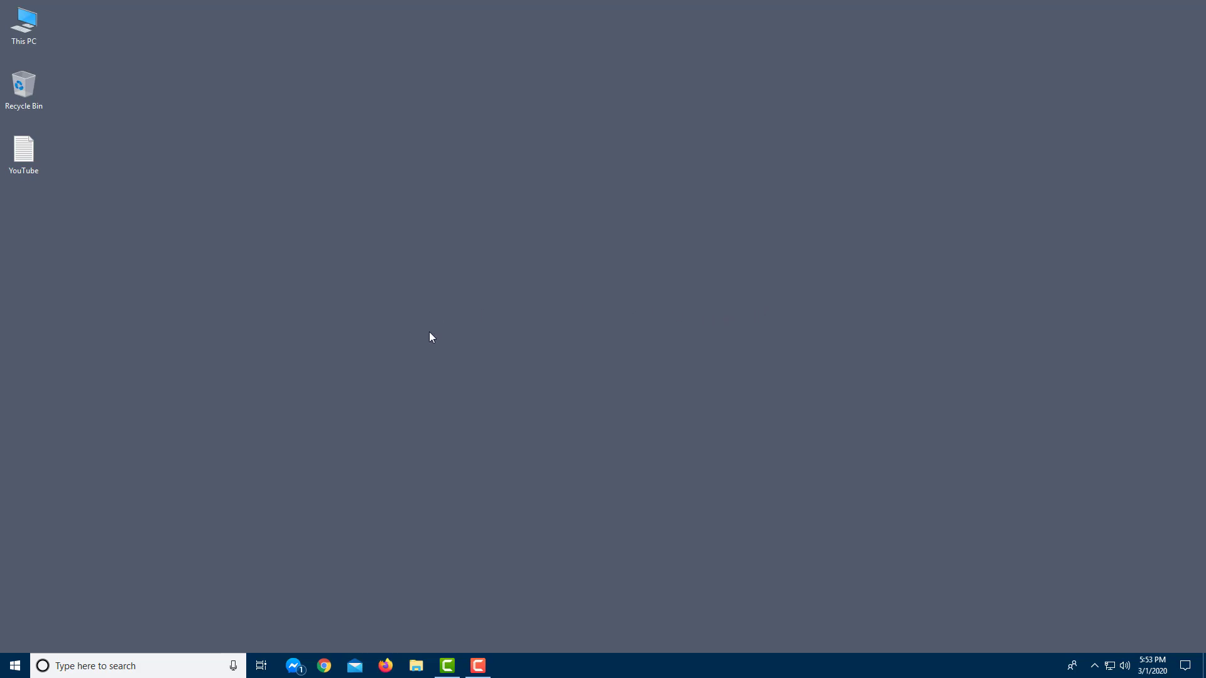
mouse_move(649, 303)
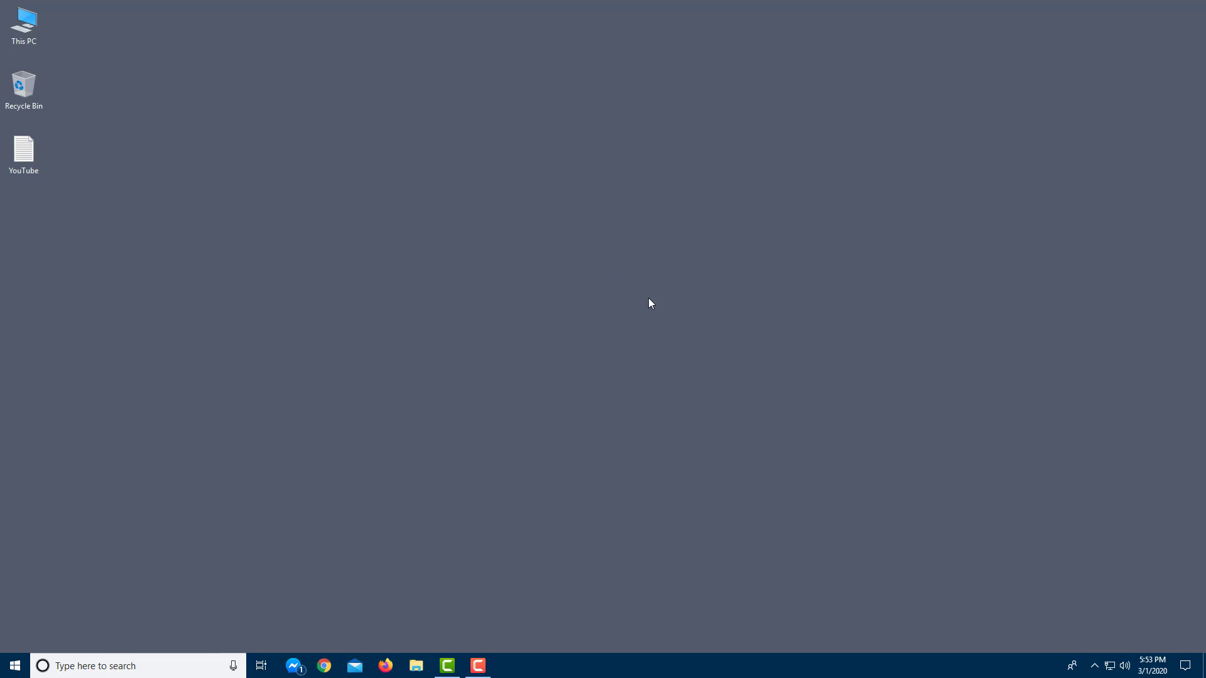
mouse_move(68, 646)
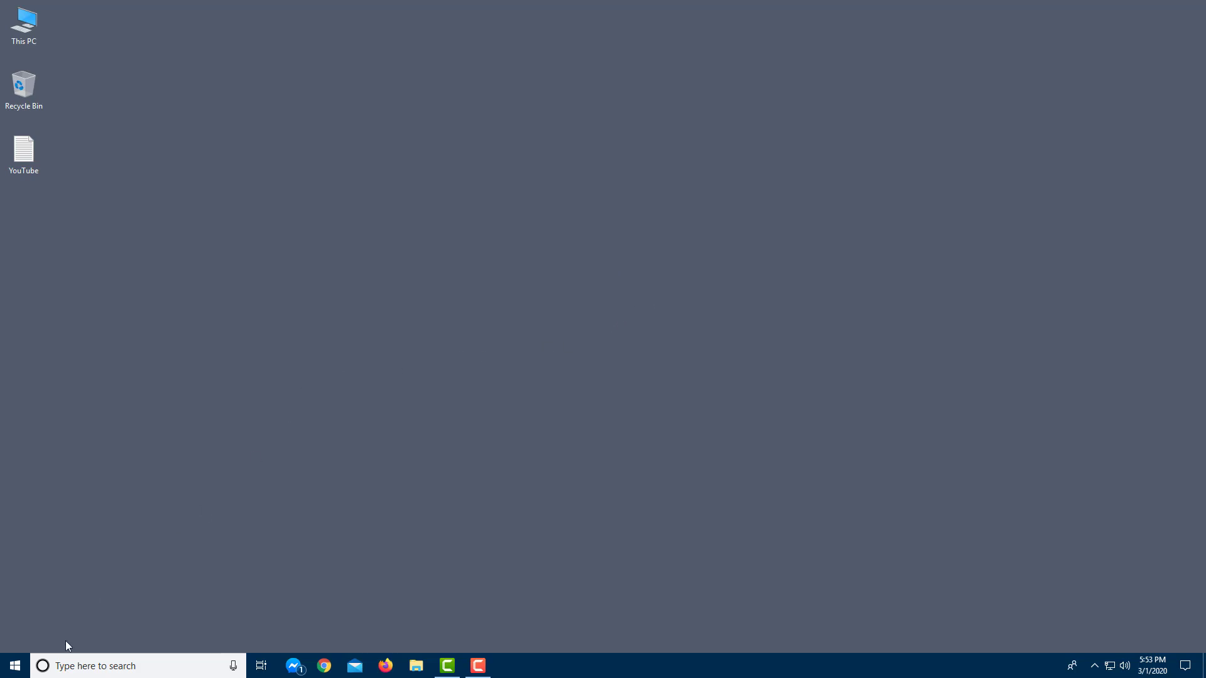
Bring up the Start menu listing the most-used apps and full app list
left_click(14, 666)
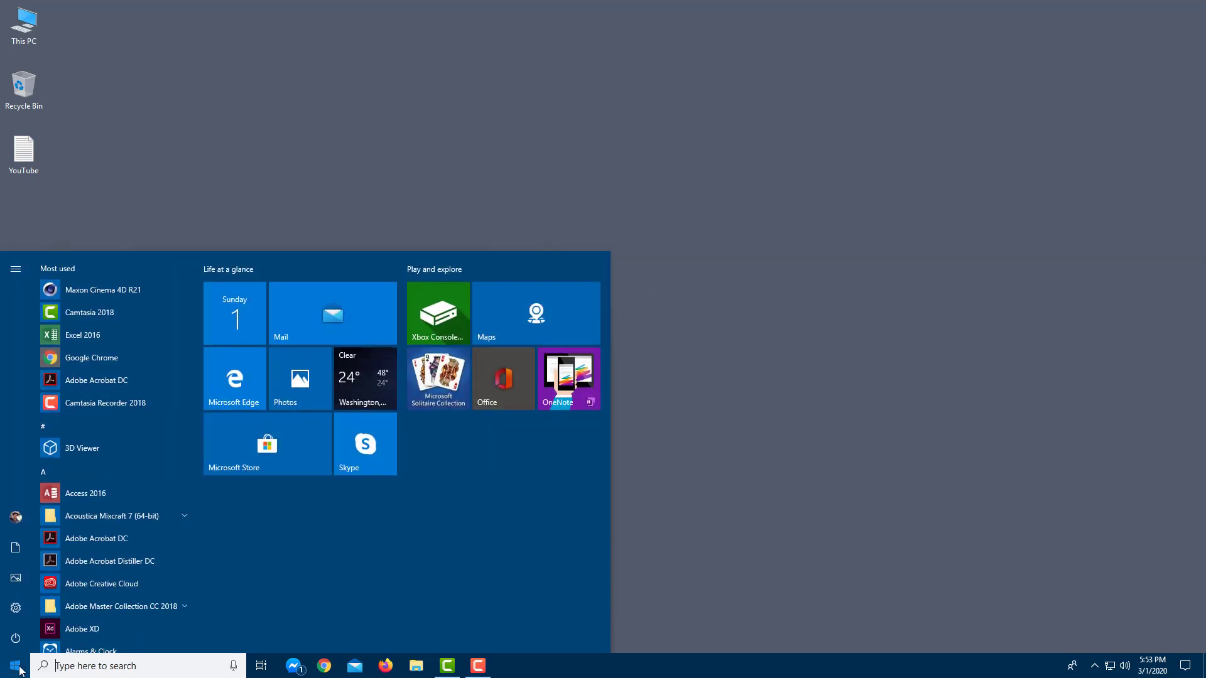
mouse_move(15, 608)
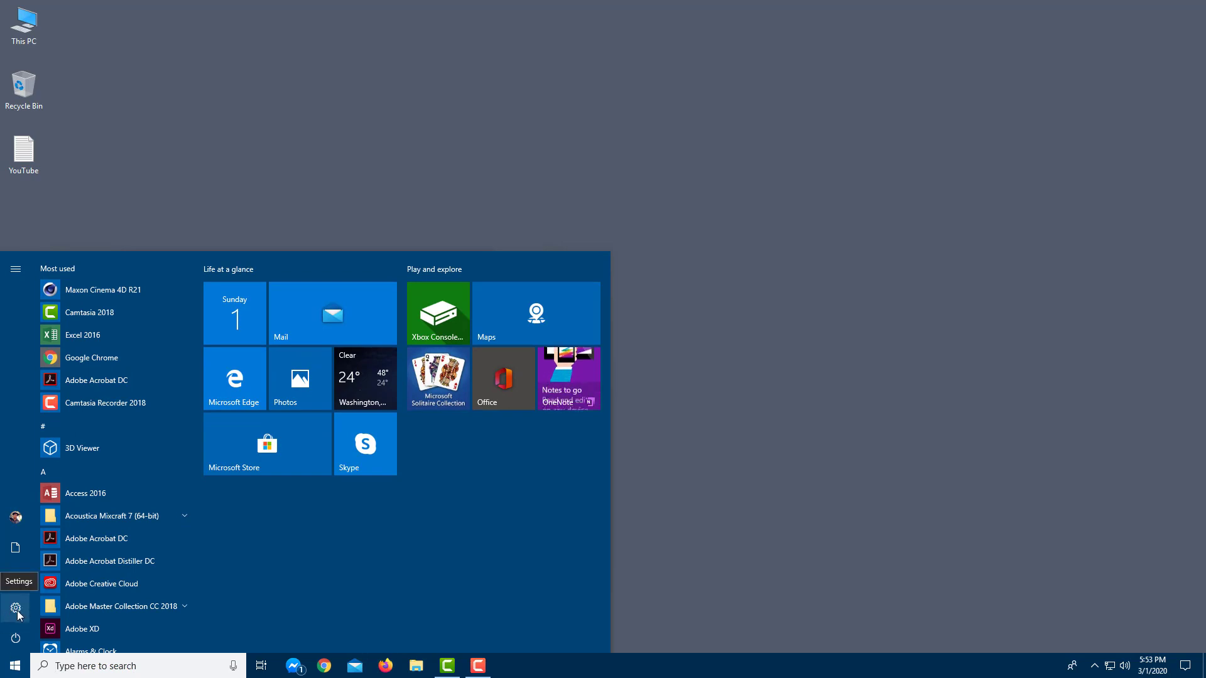
Launch Windows Settings from the Start menu's gear, landing on its home page
left_click(15, 608)
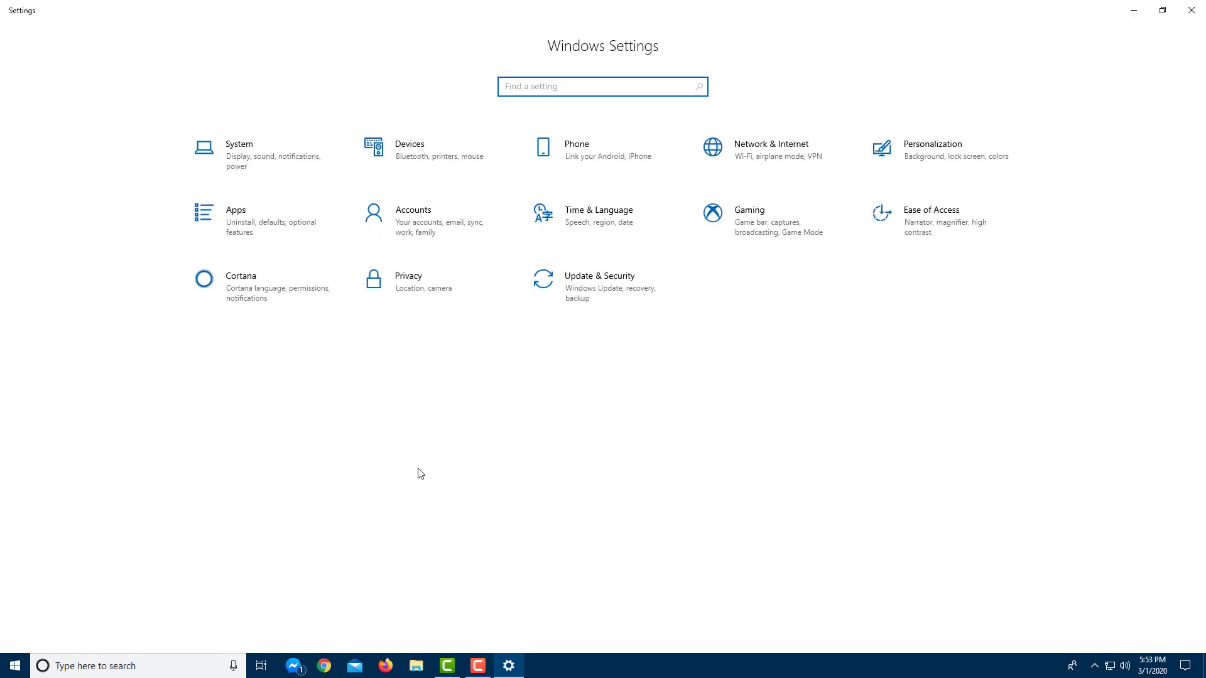
mouse_move(860, 409)
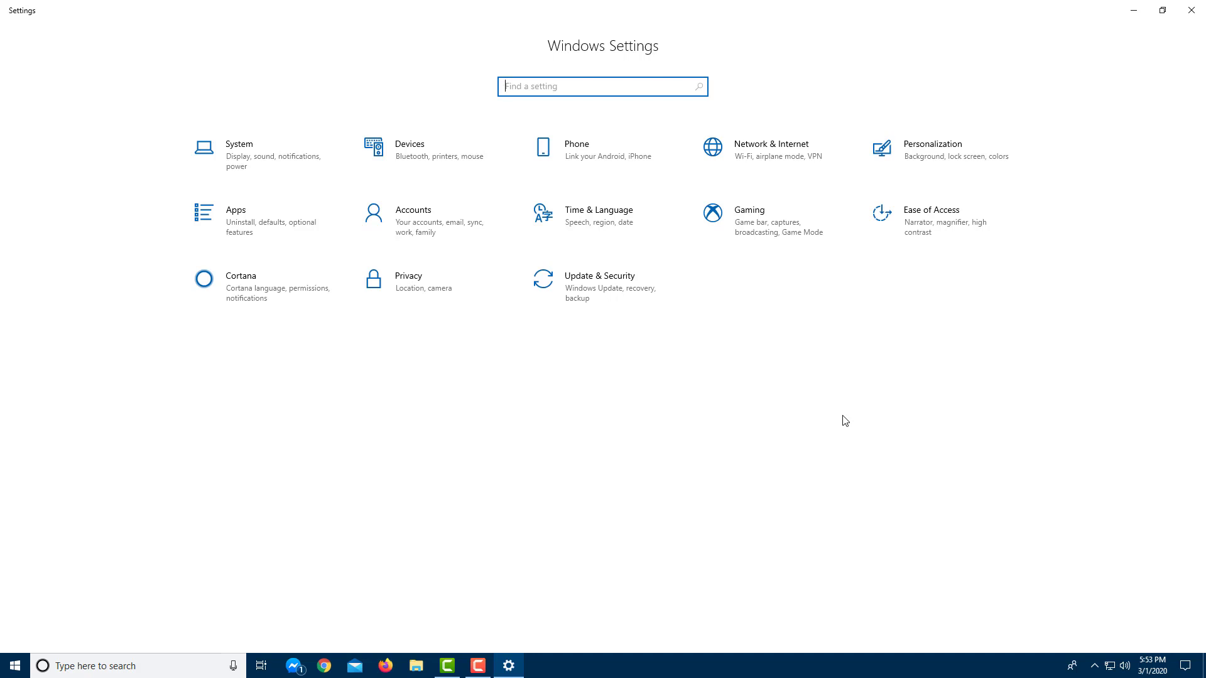
mouse_move(591, 306)
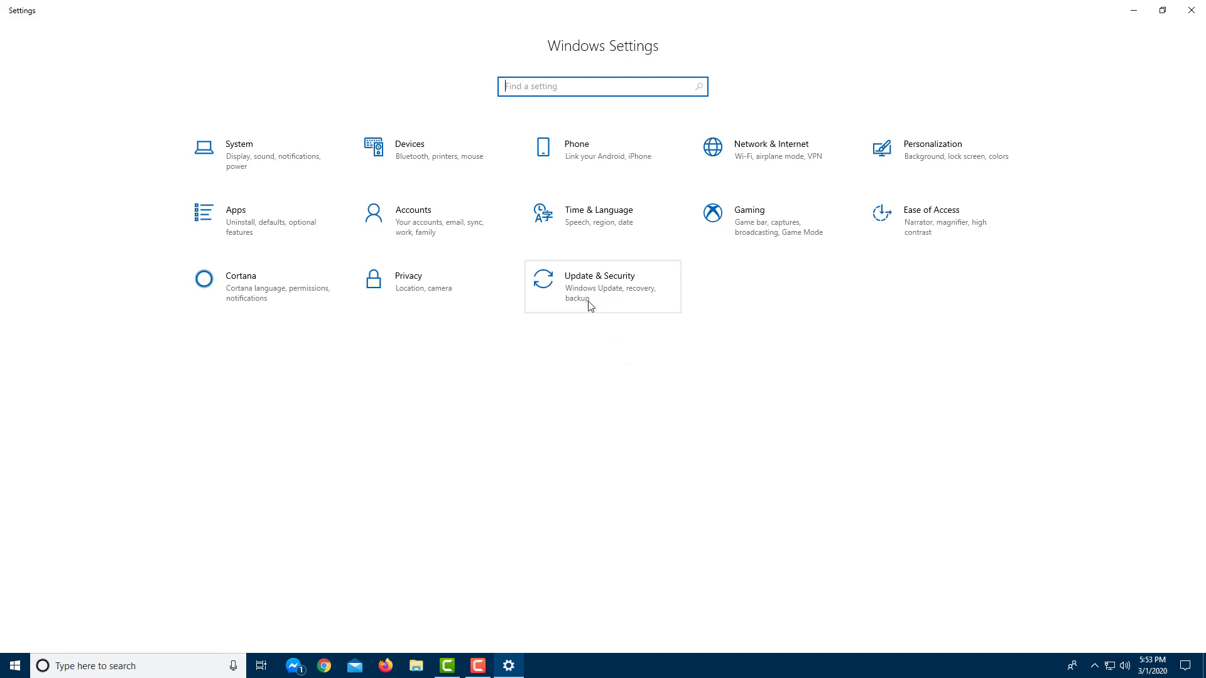
mouse_move(603, 300)
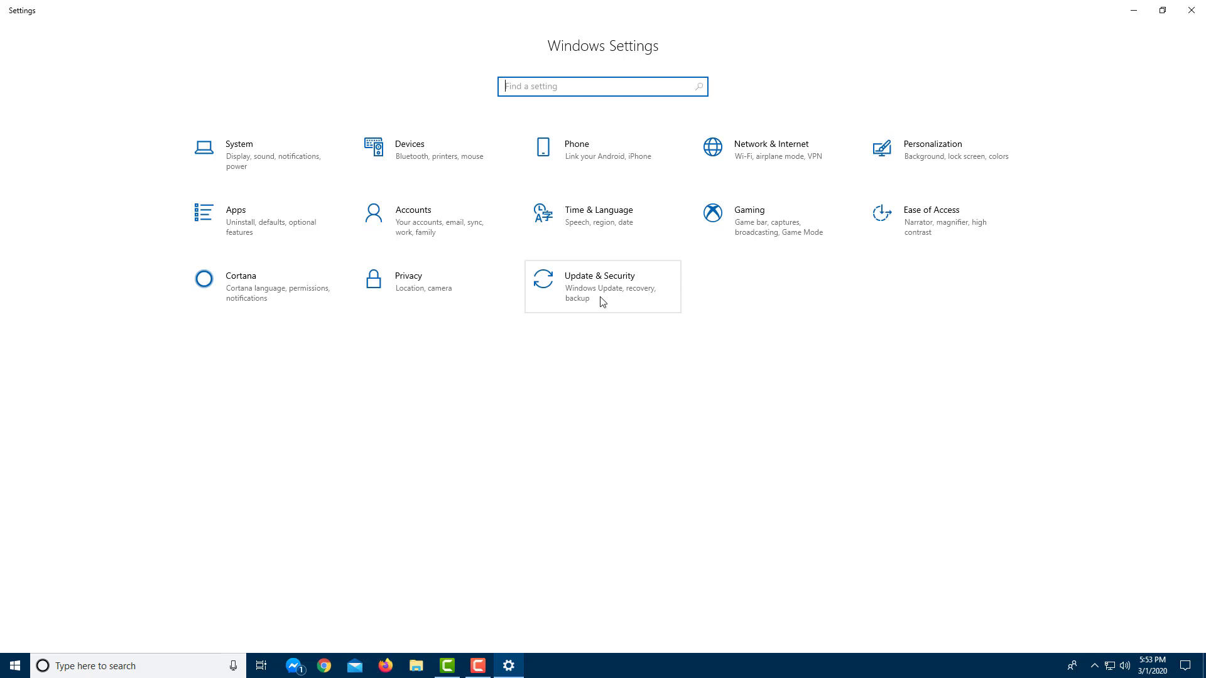
mouse_move(583, 294)
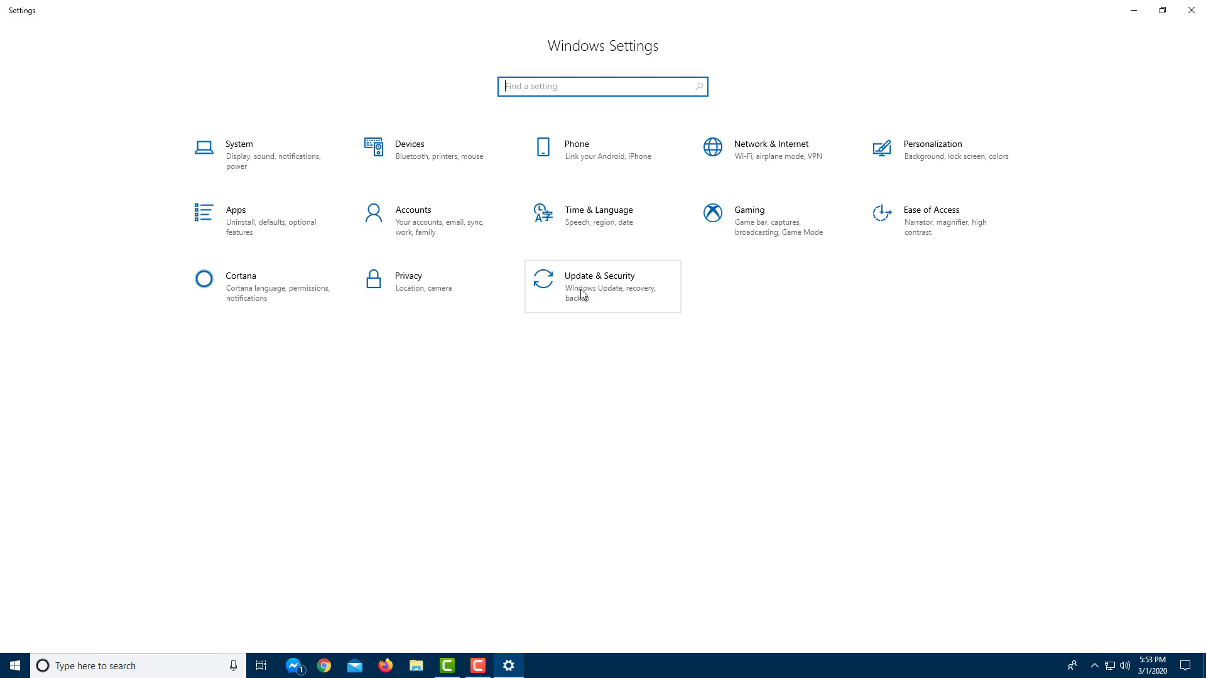
Go to Update & Security, showing Windows Update reporting the PC up to date
left_click(600, 285)
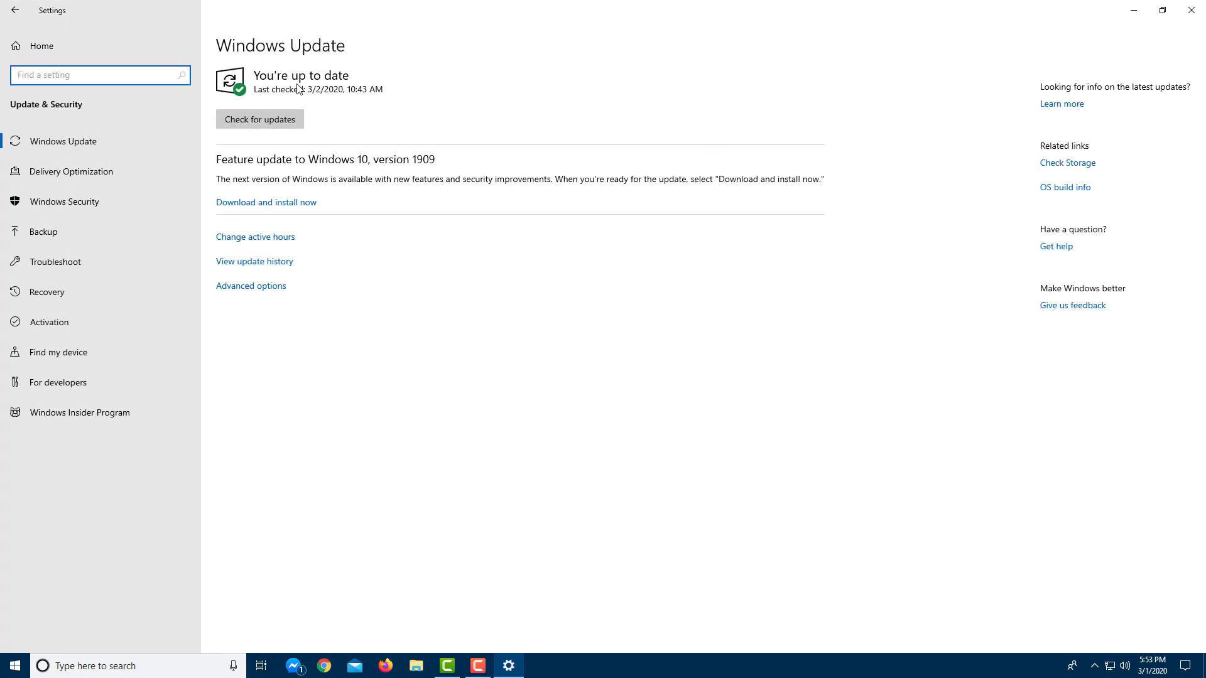
mouse_move(342, 97)
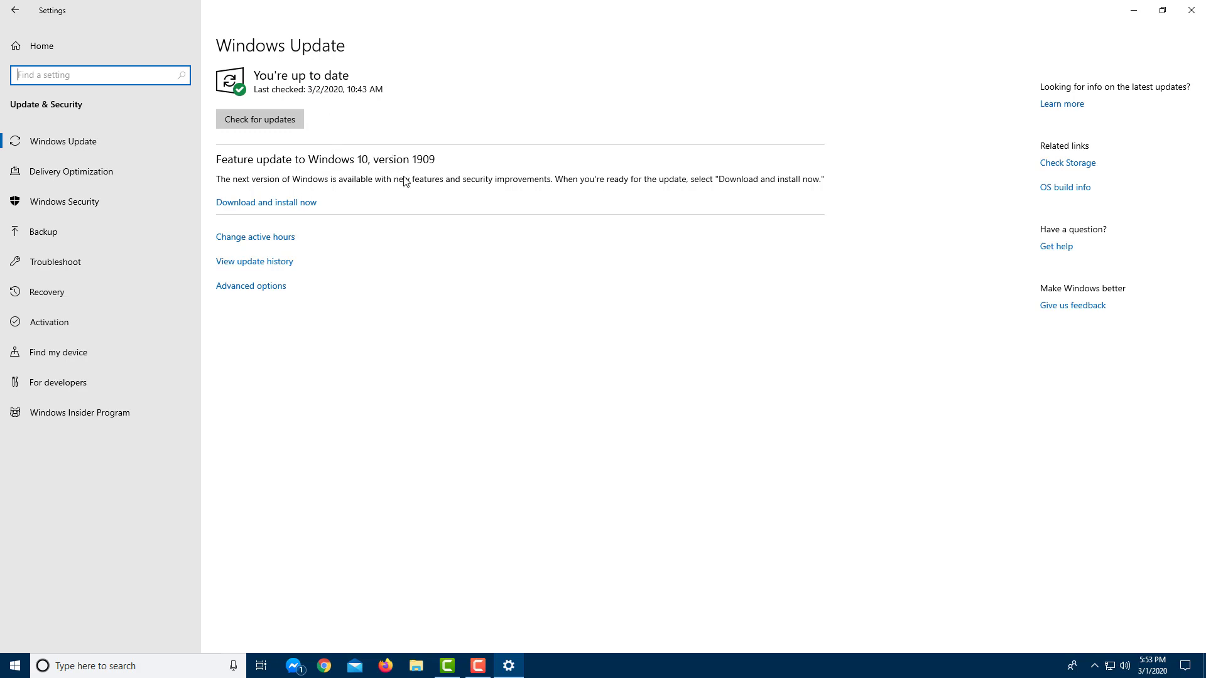
mouse_move(412, 163)
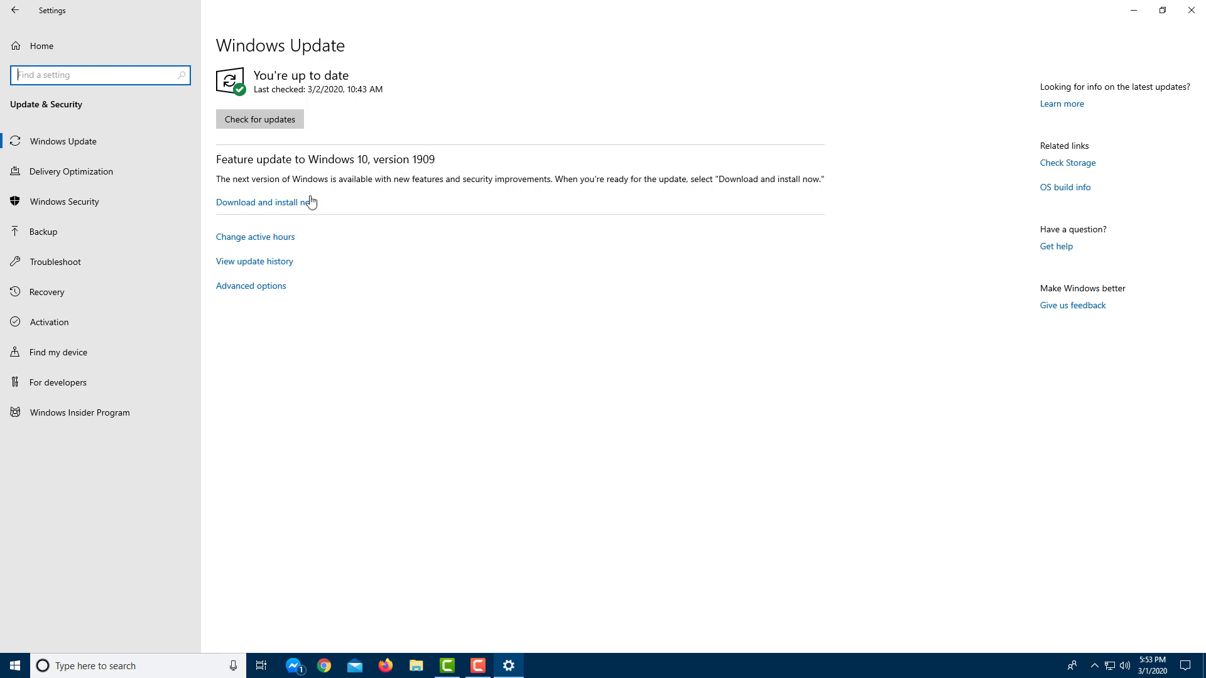
mouse_move(282, 186)
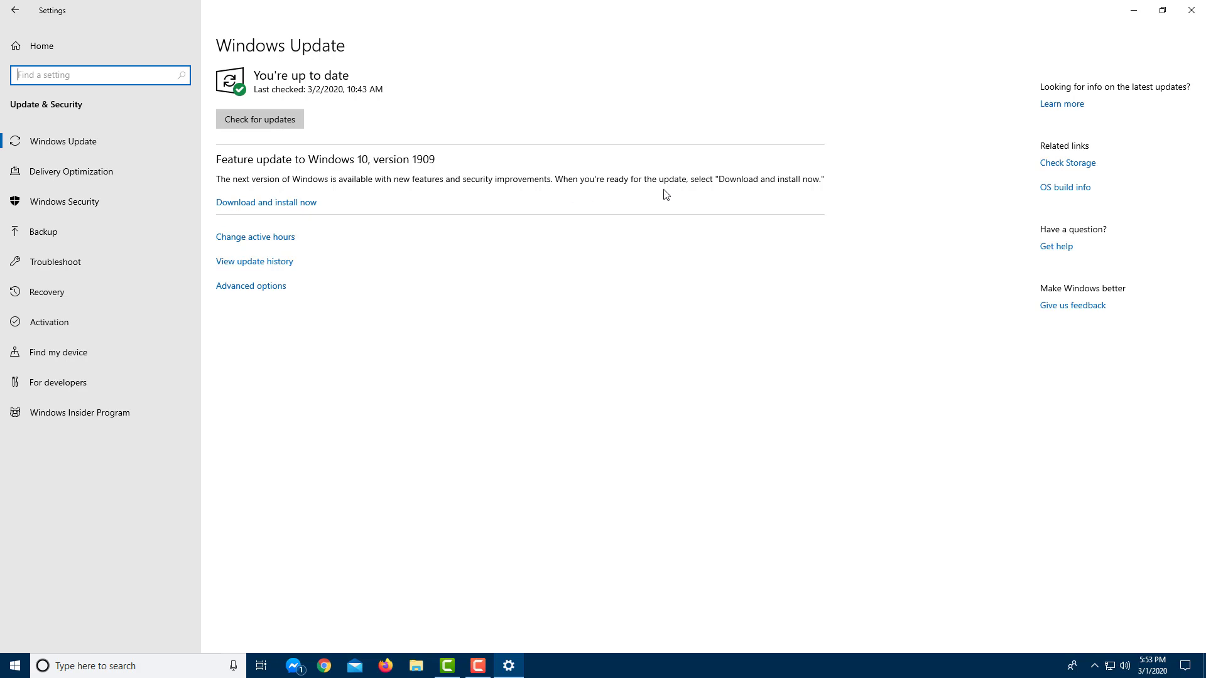
mouse_move(593, 181)
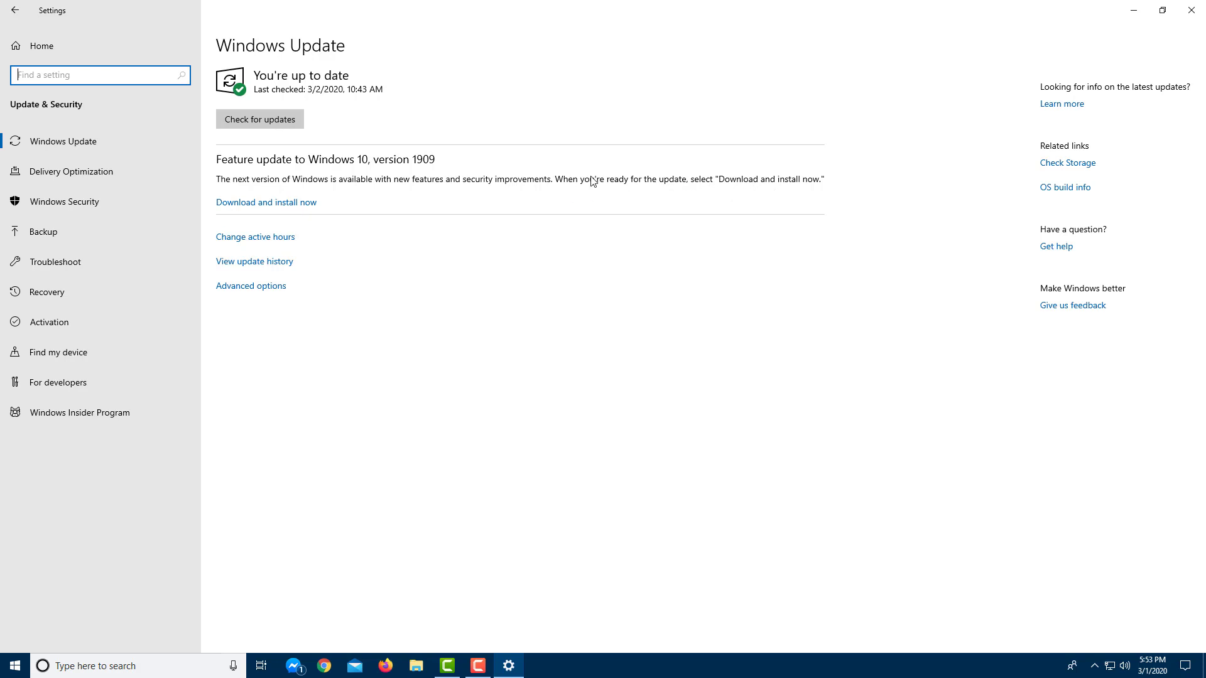
mouse_move(275, 153)
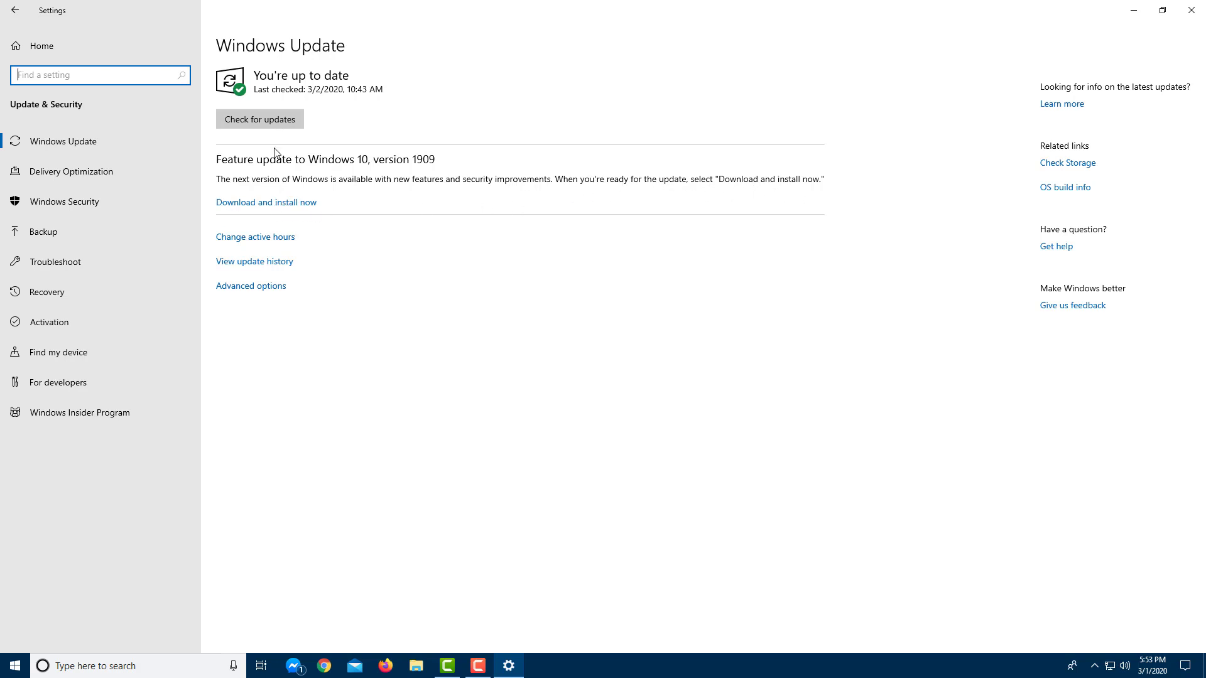
Run Check for updates and return to the Windows Update page showing the check in progress
left_click(259, 118)
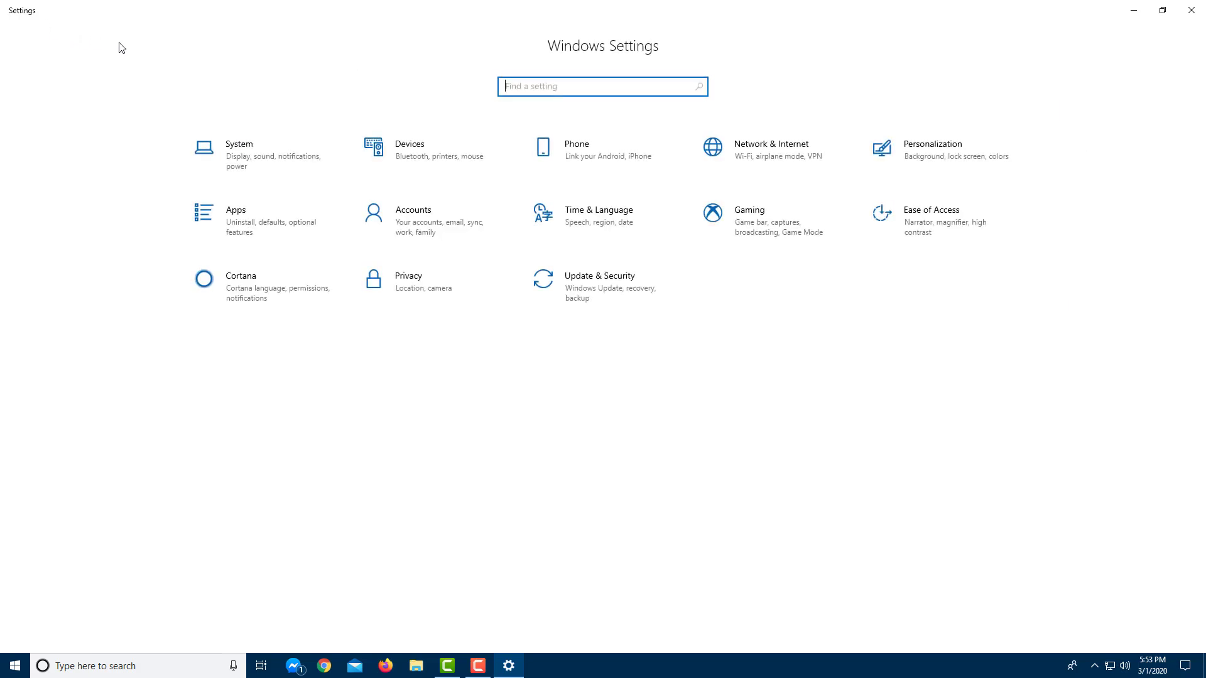
left_click(600, 285)
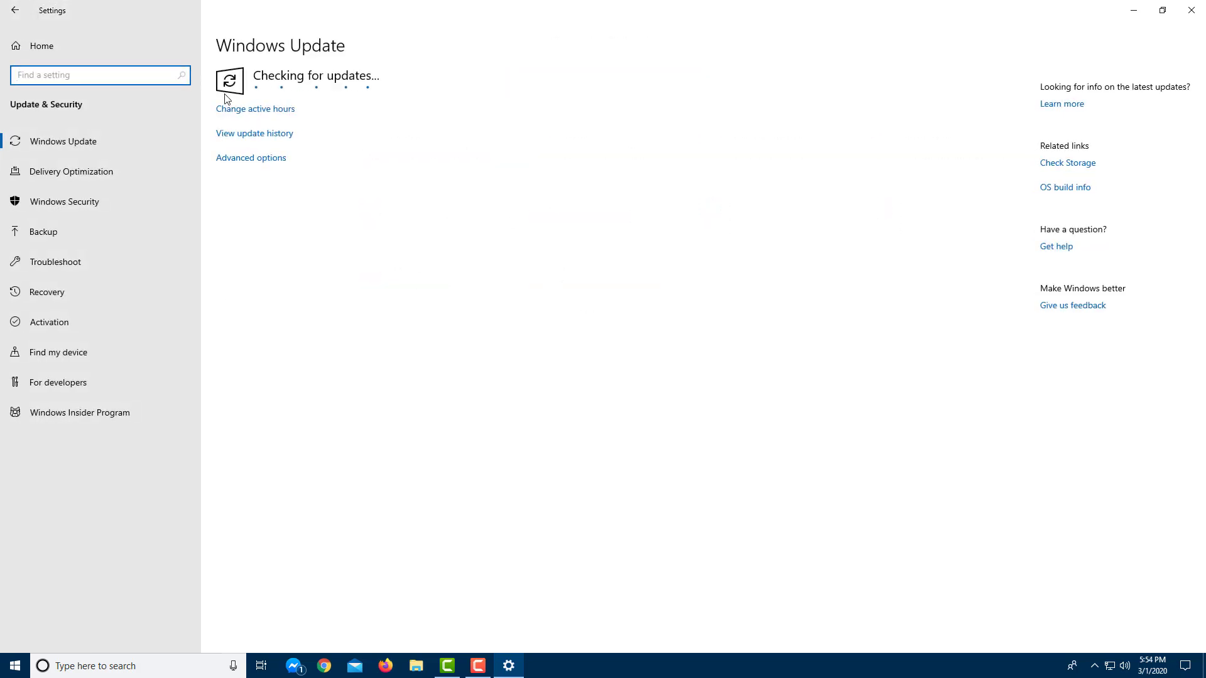
mouse_move(283, 241)
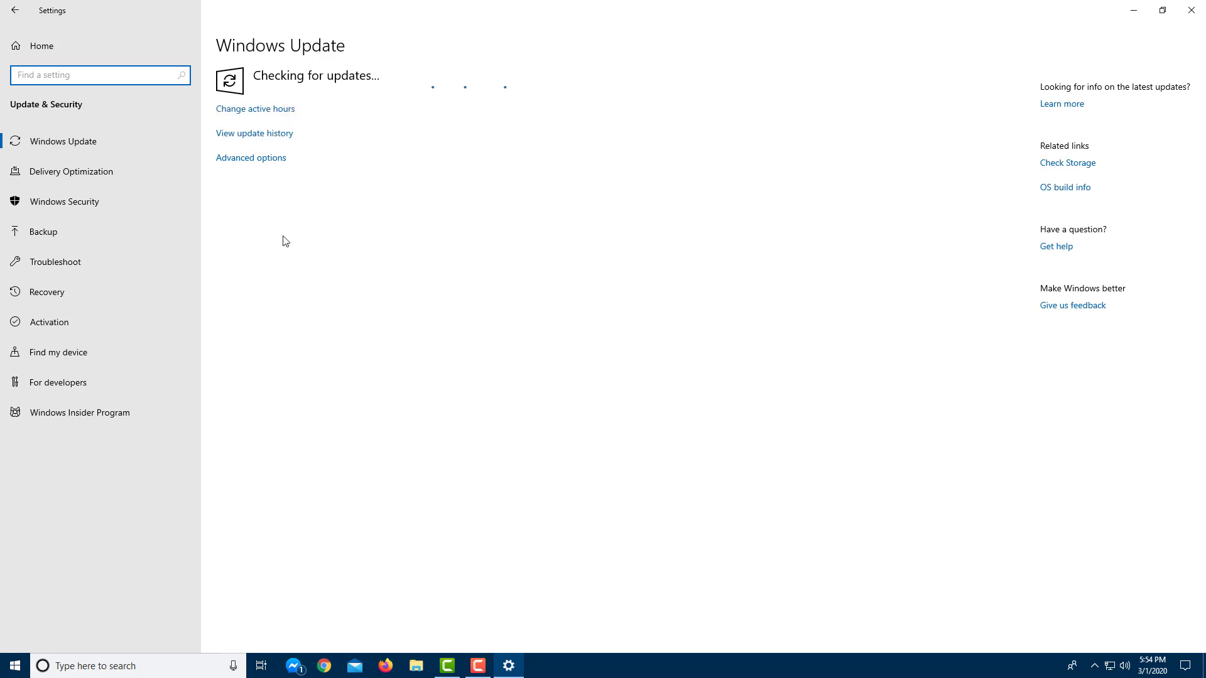
mouse_move(334, 146)
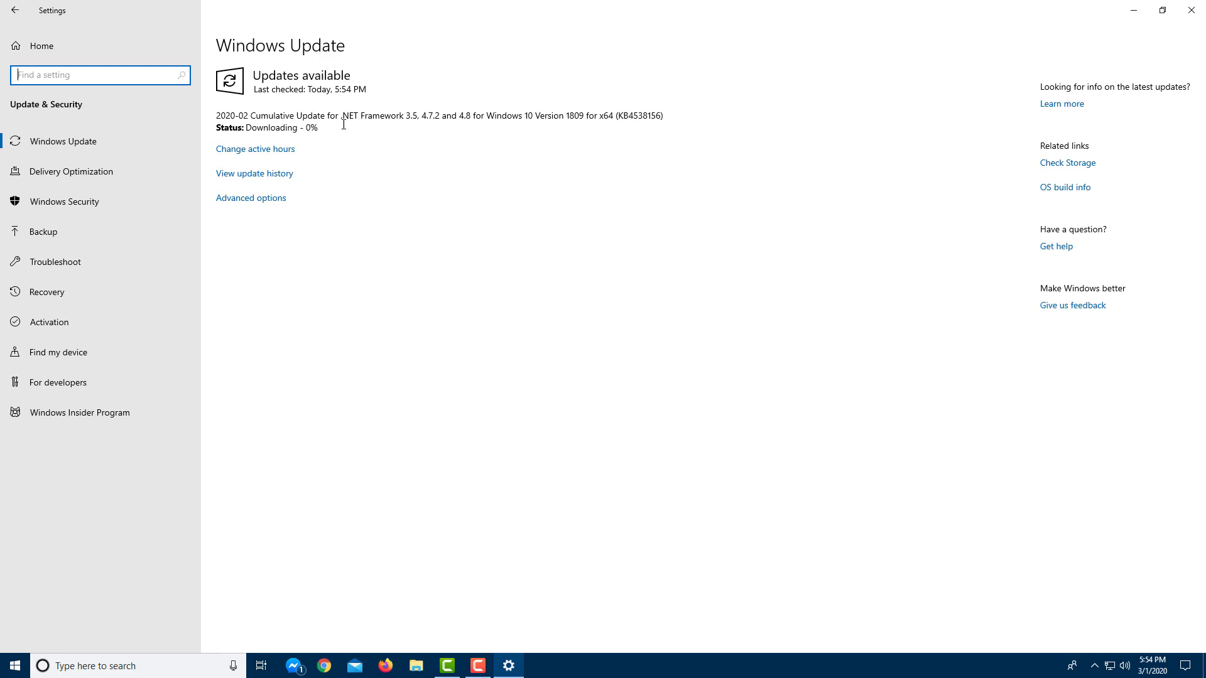
mouse_move(417, 171)
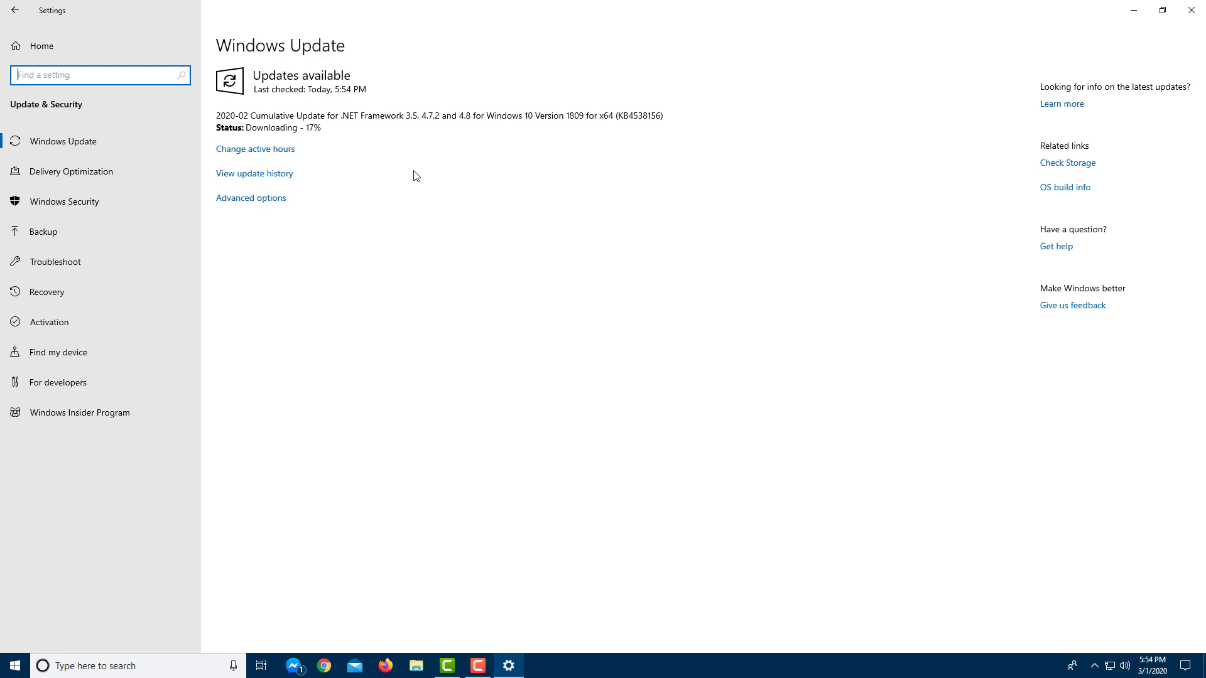
mouse_move(427, 328)
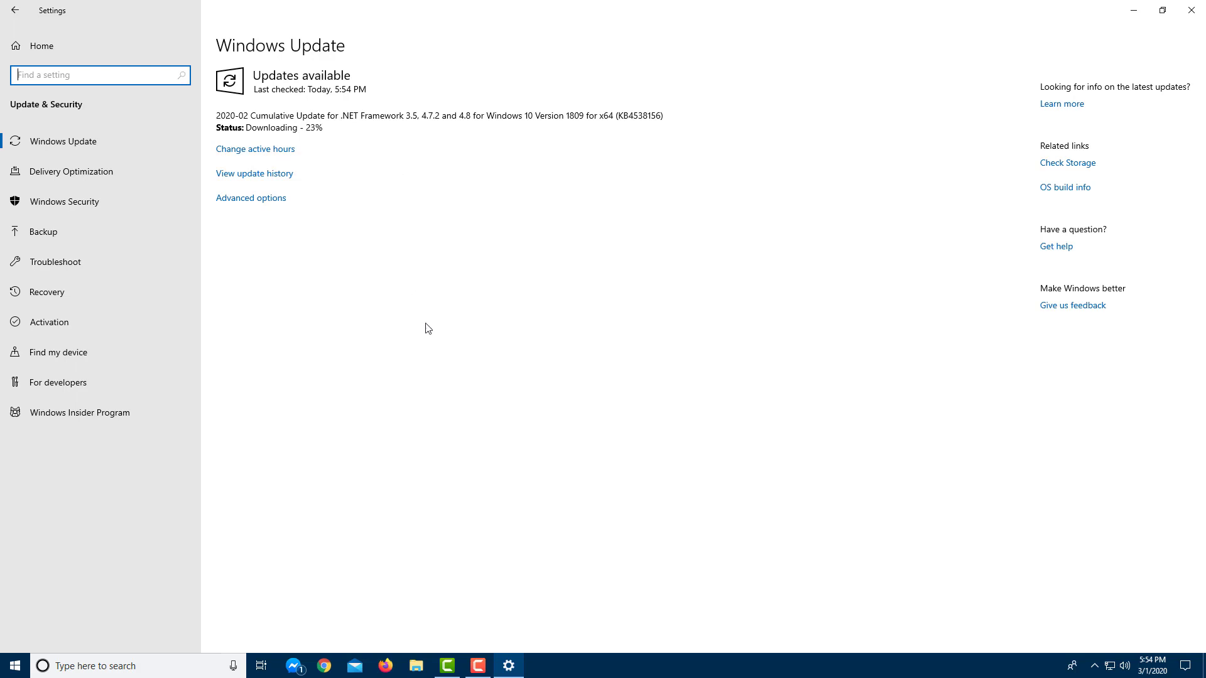
mouse_move(497, 334)
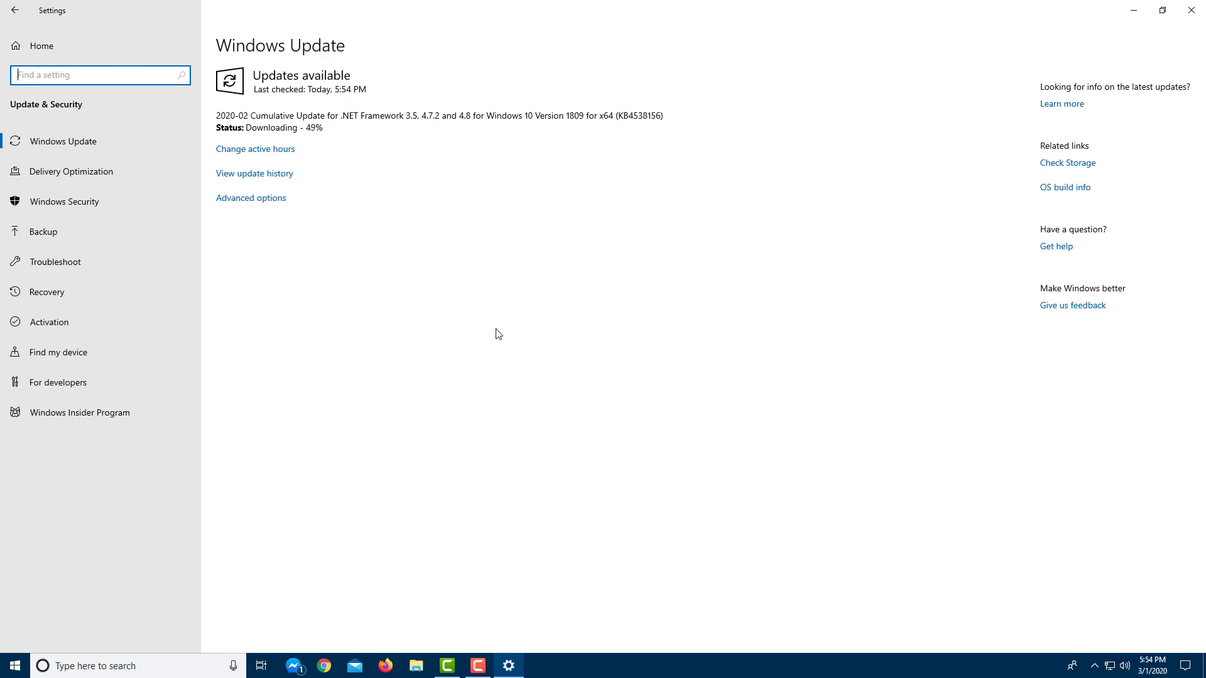
mouse_move(755, 255)
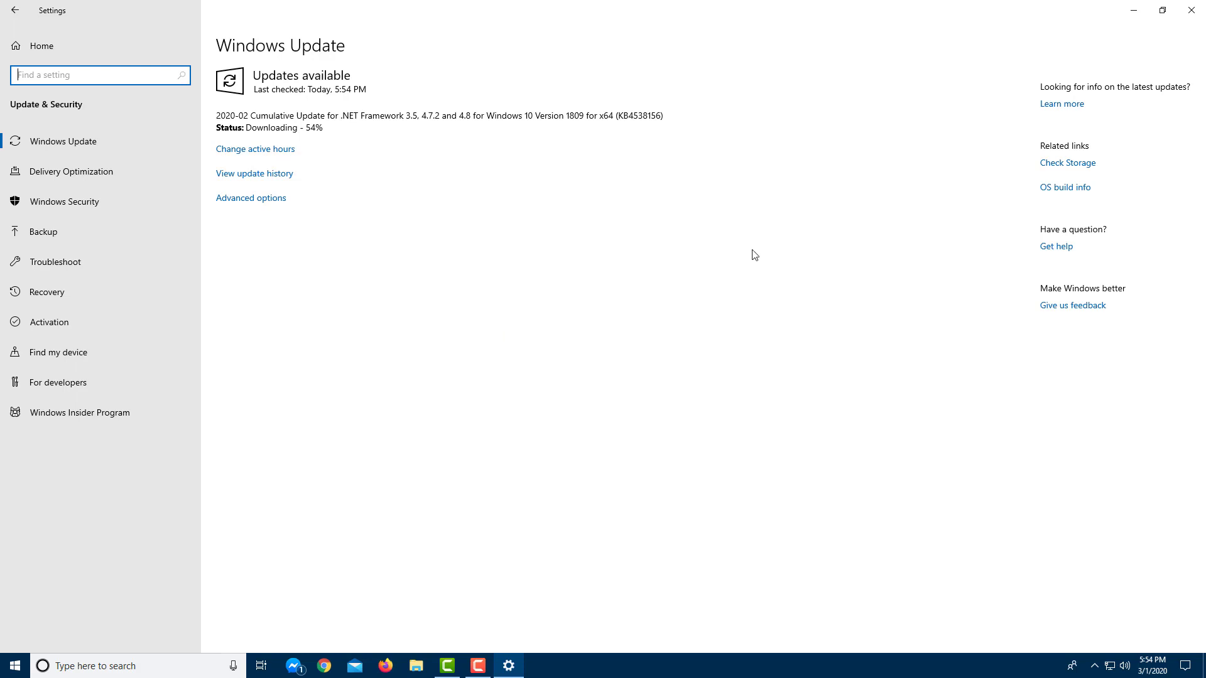